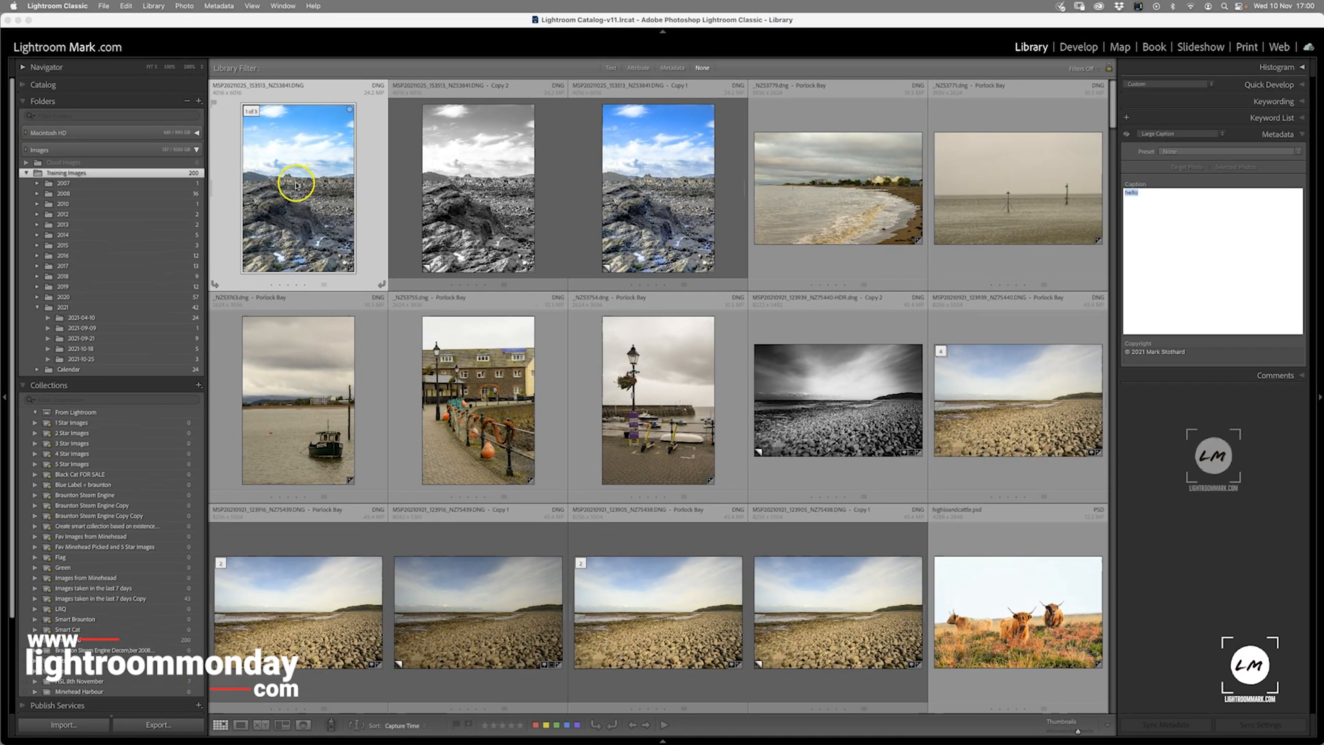
pyautogui.moveTo(297, 184)
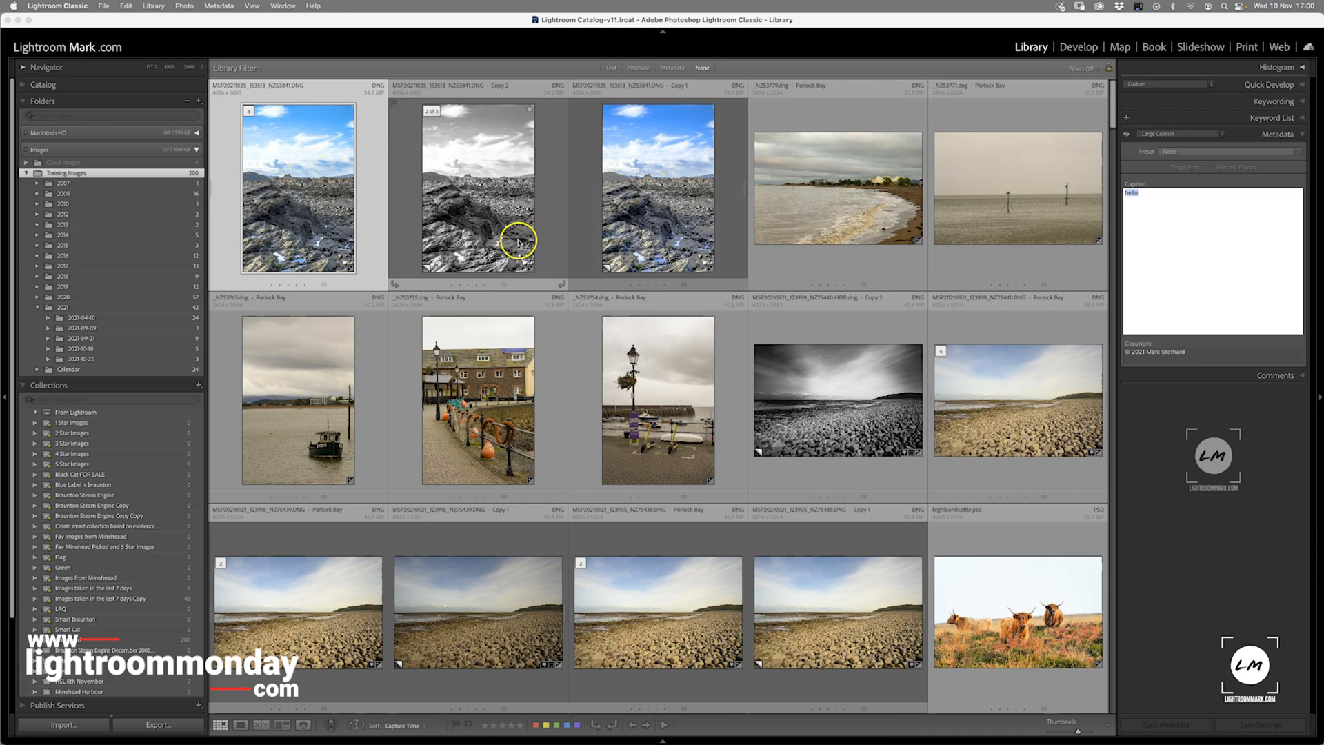
# Step: Synchronize metadata with Caption ticked, copying the 'hello' caption to the selected photos
pyautogui.click(1017, 187)
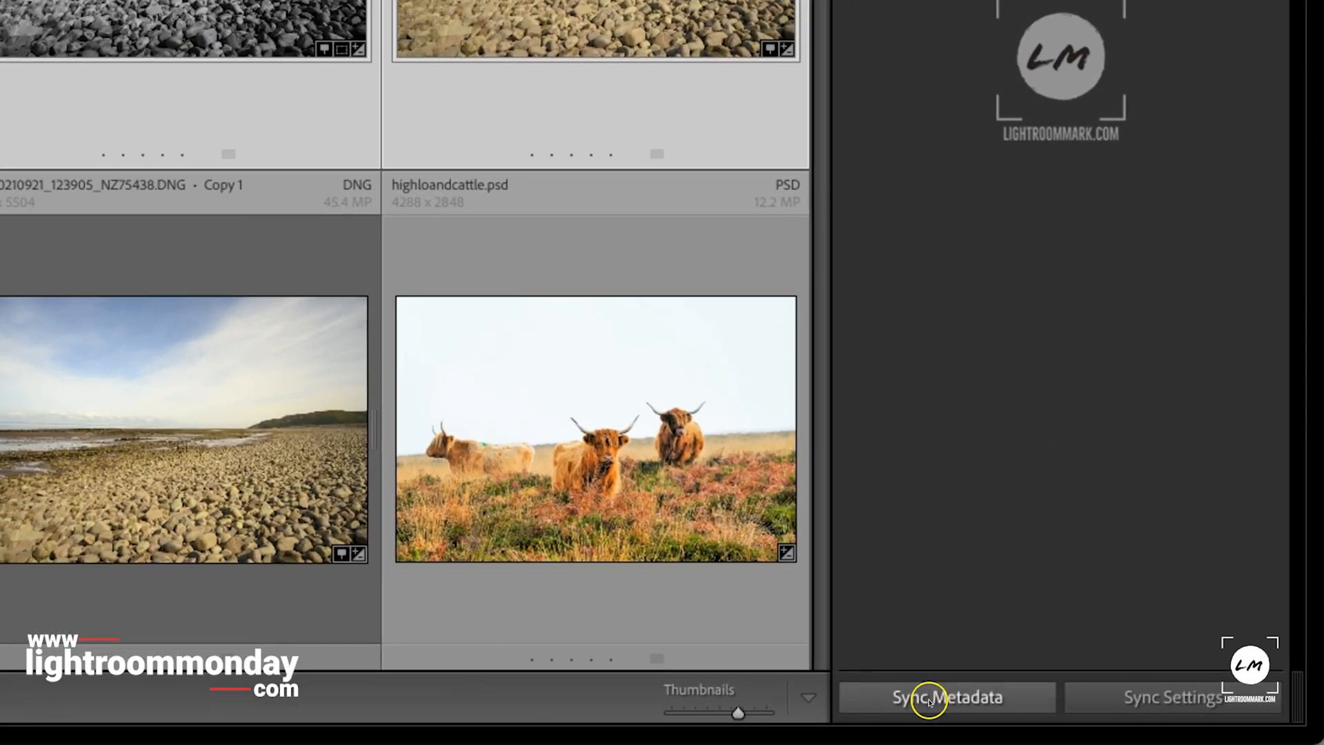
pyautogui.click(947, 696)
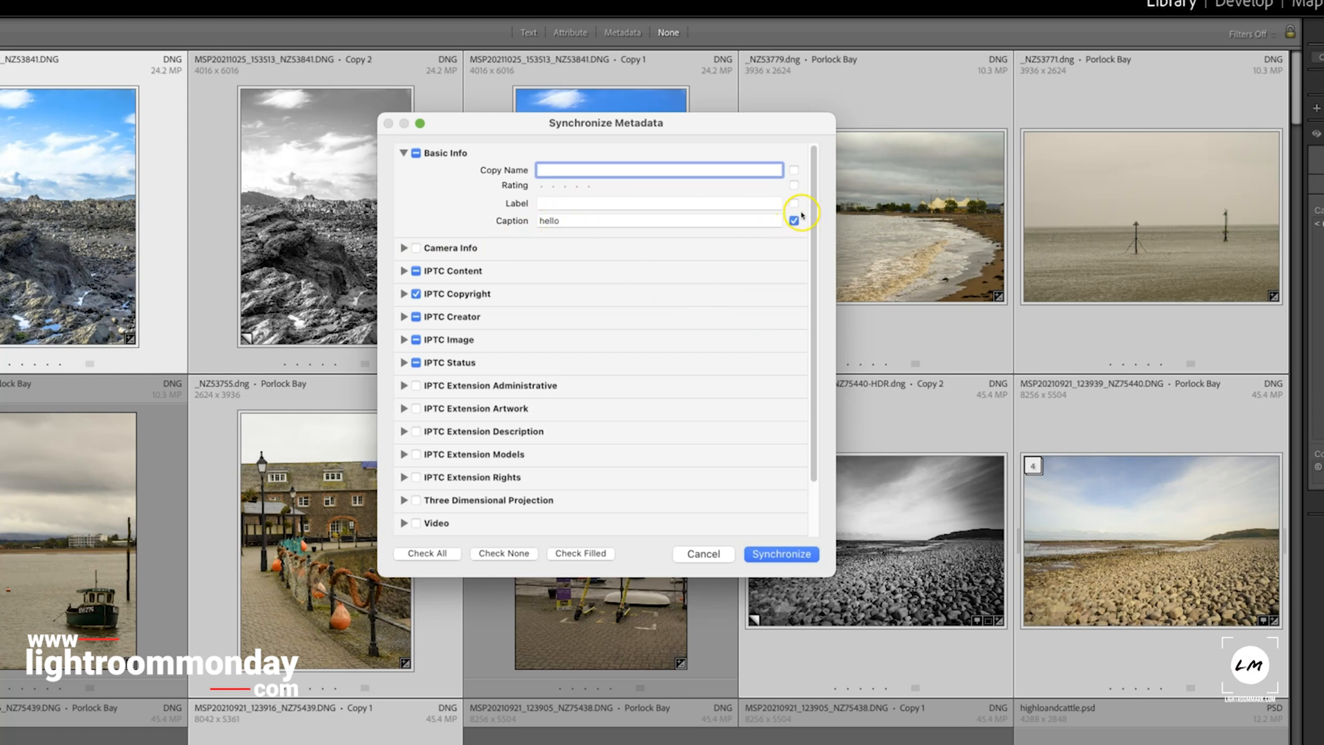
pyautogui.click(793, 221)
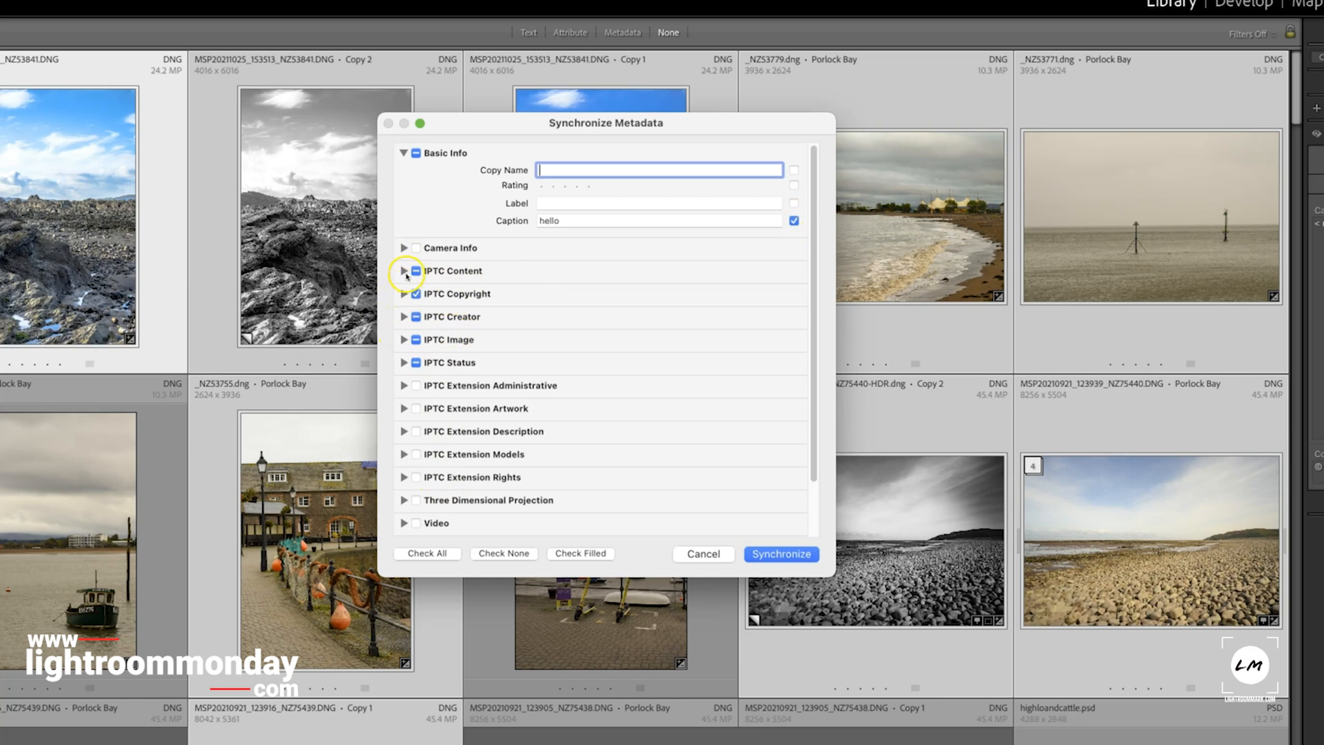
pyautogui.click(404, 270)
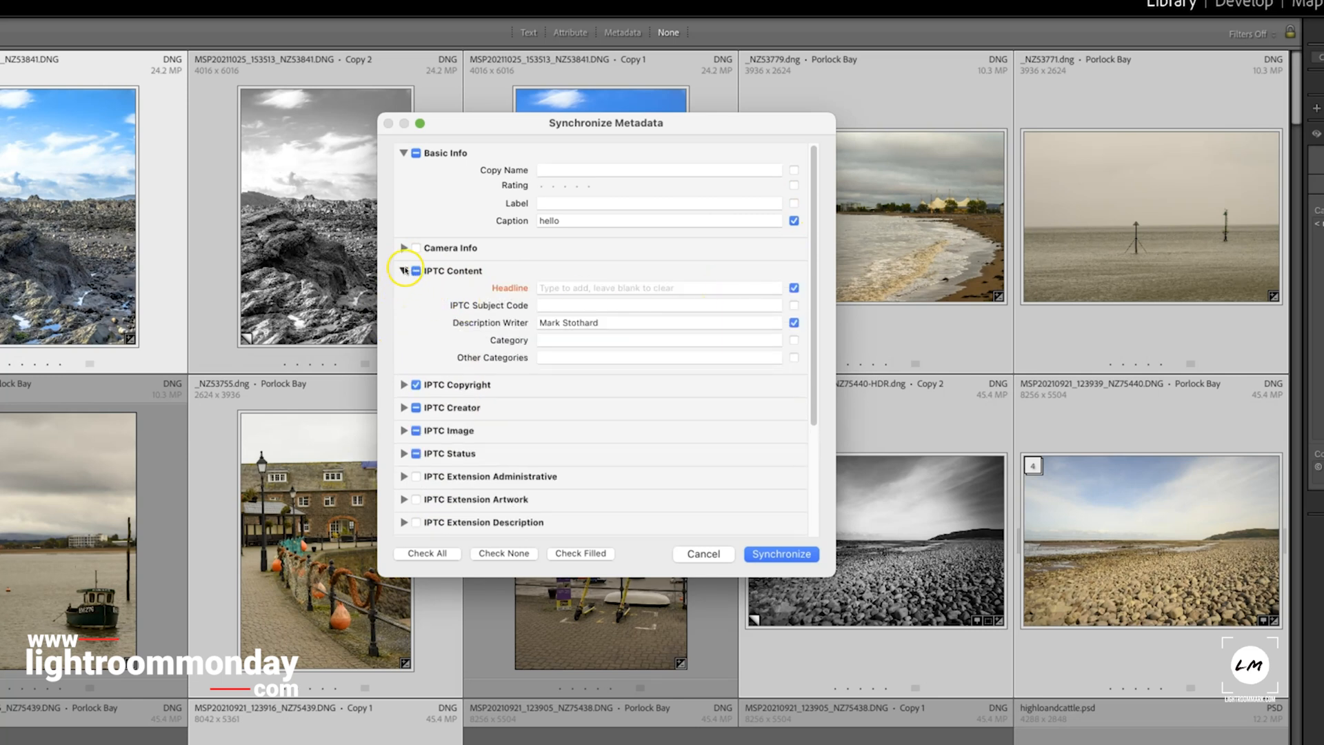
pyautogui.click(405, 270)
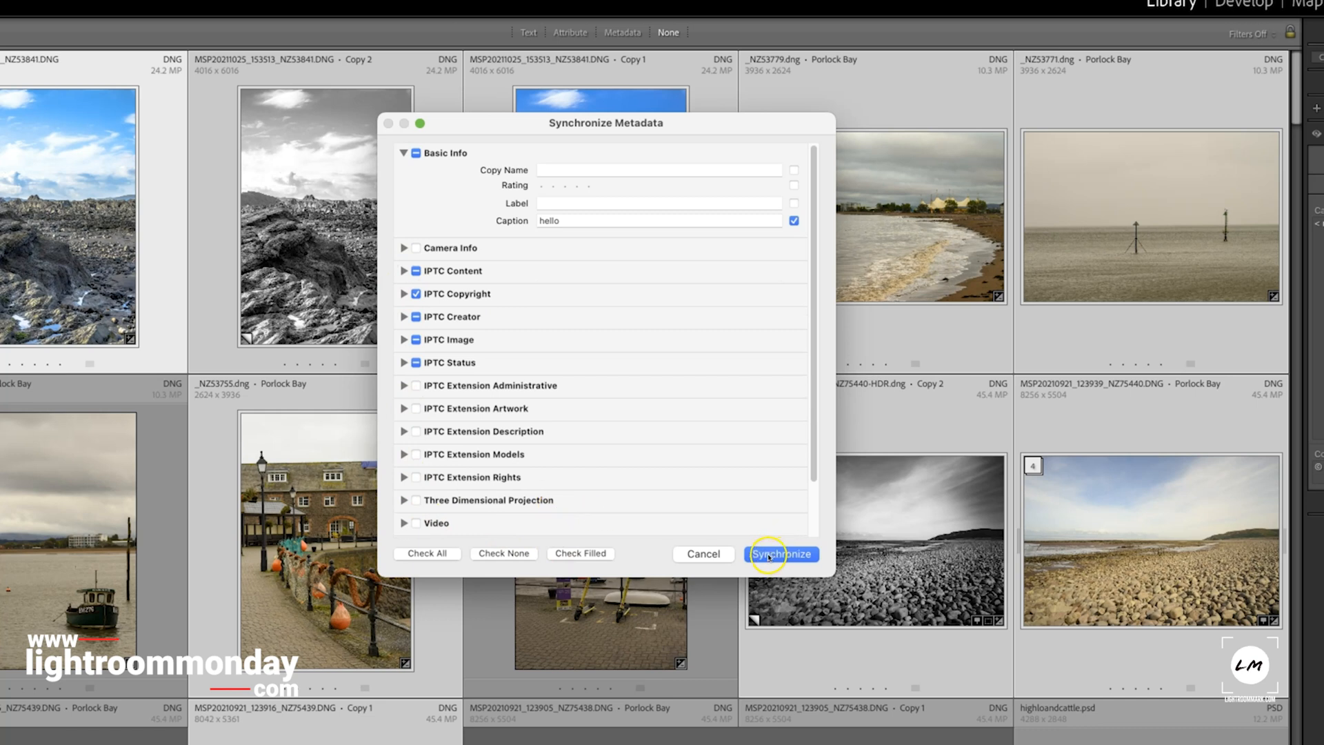
pyautogui.moveTo(578, 246)
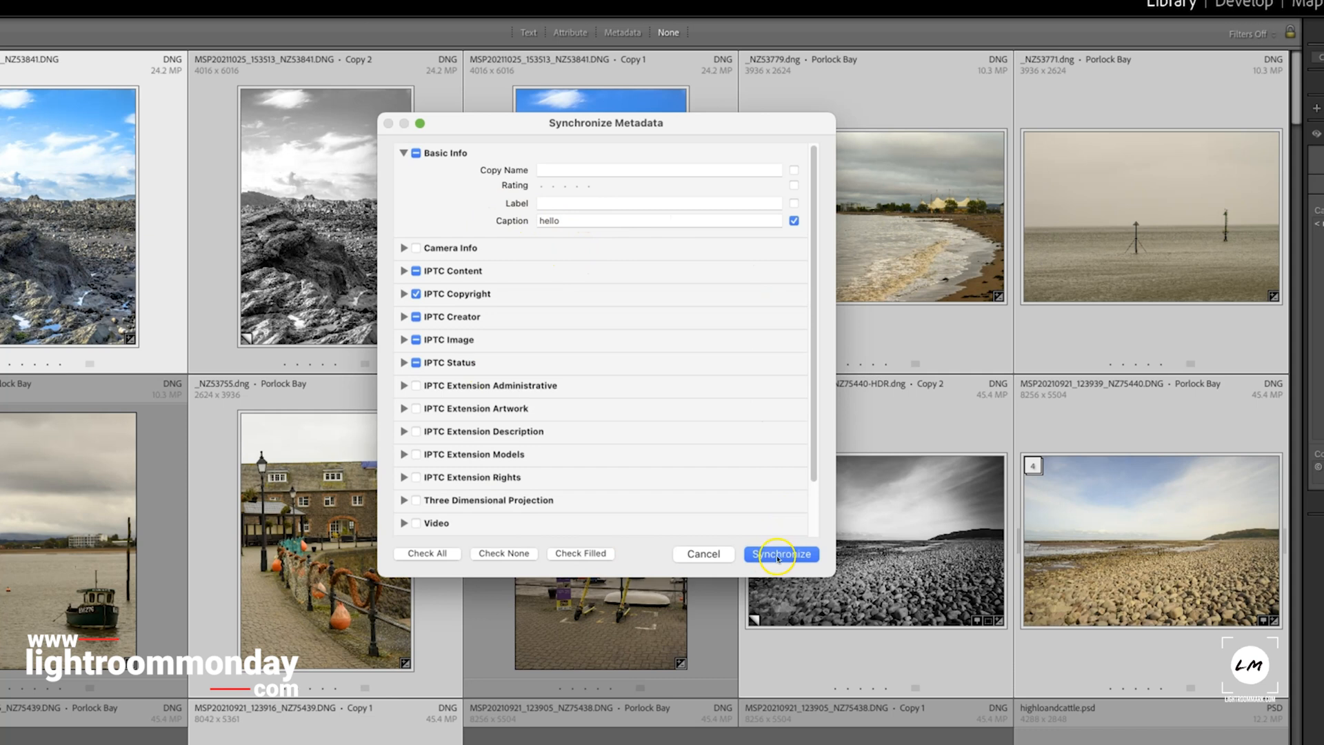
pyautogui.click(780, 554)
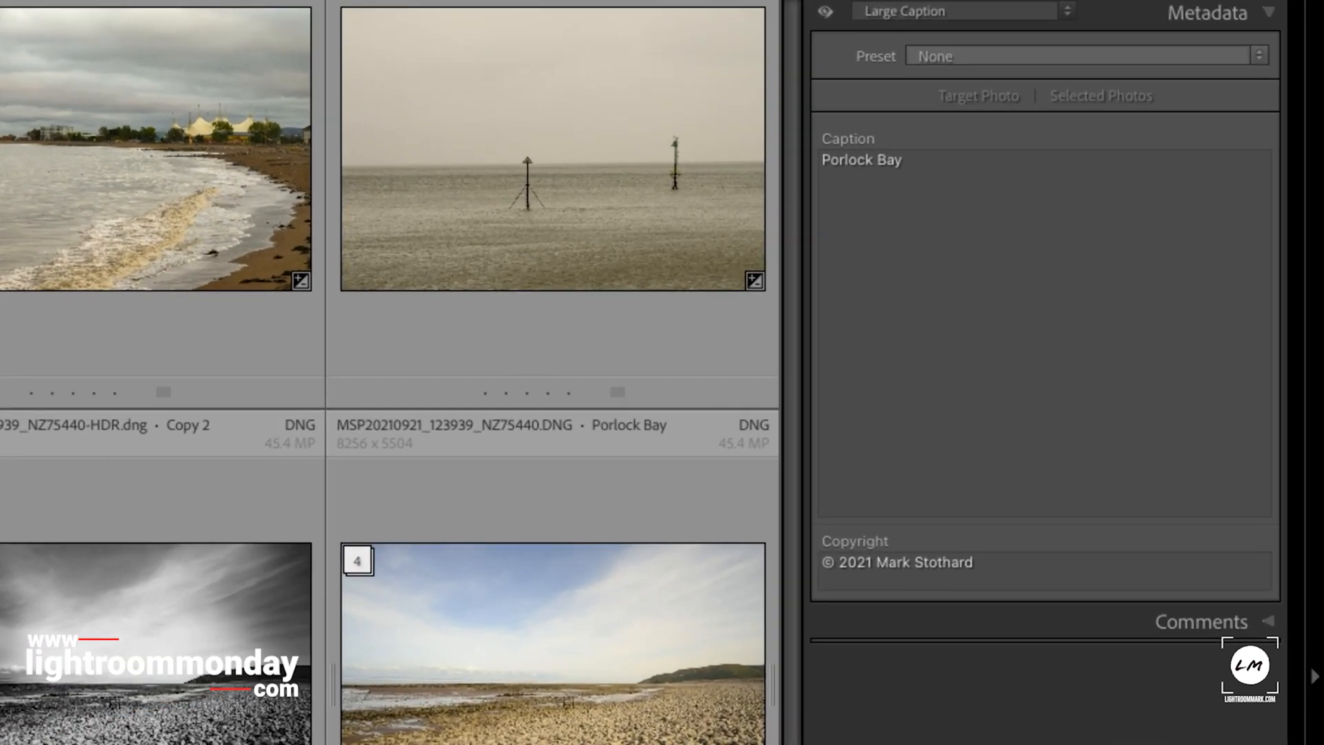
# Step: Confirm the Copy 1 photo's Caption field reads 'hello'
pyautogui.write('hello')
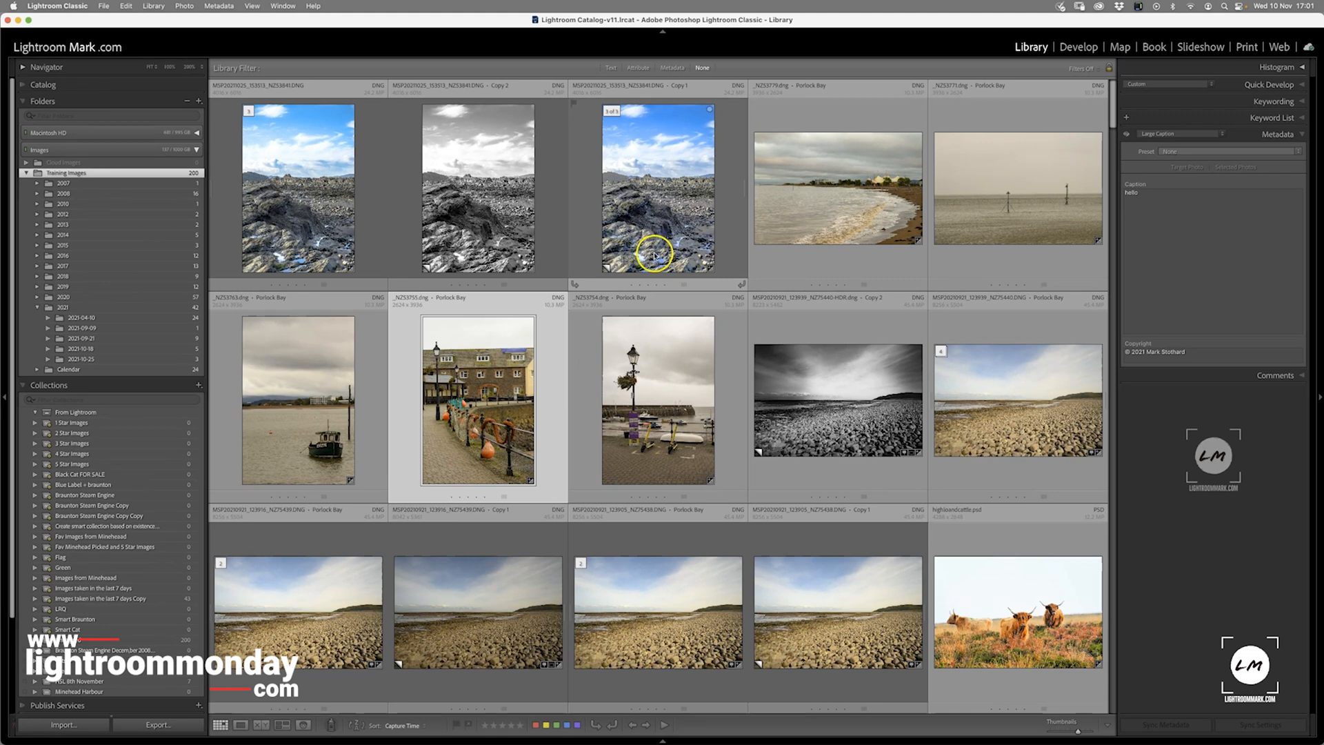
pyautogui.moveTo(659, 251)
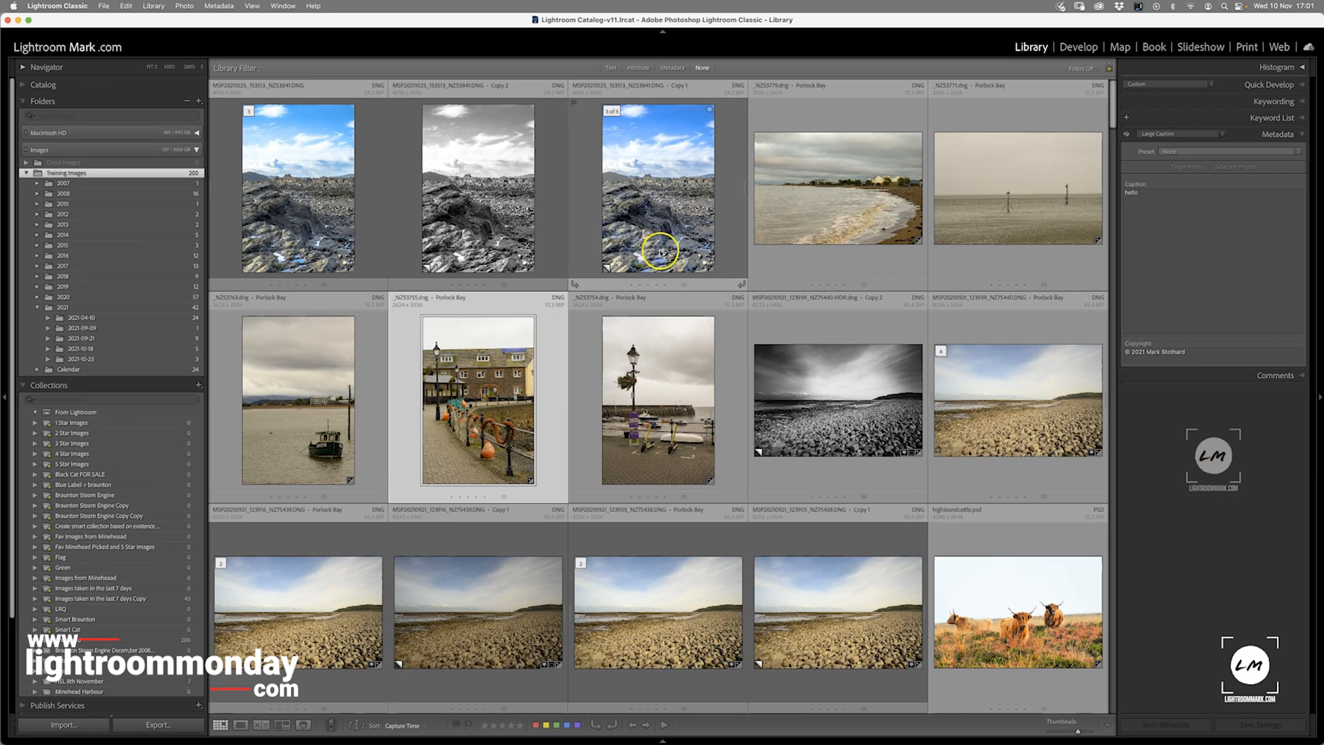